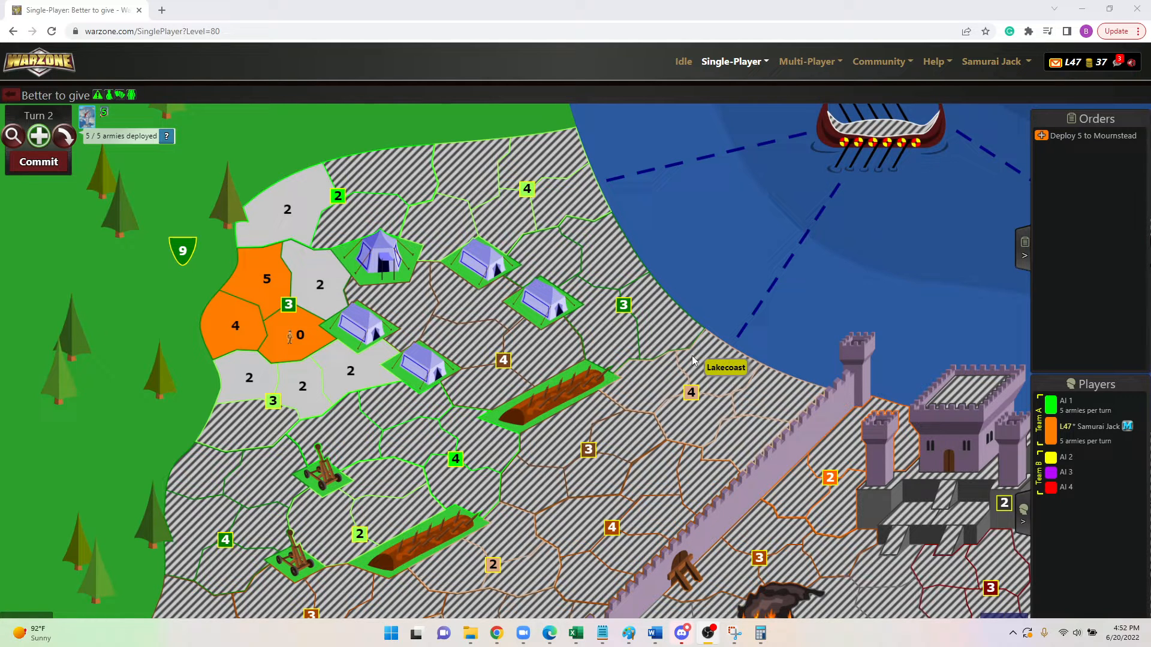
mouse_move(756, 488)
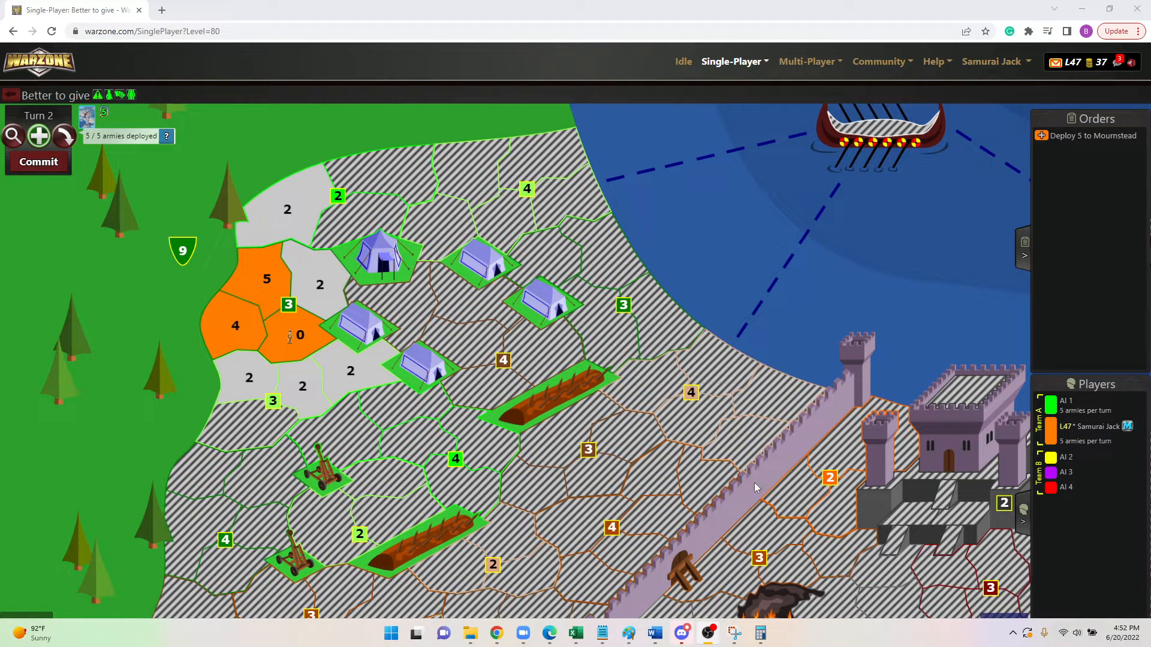
mouse_move(751, 467)
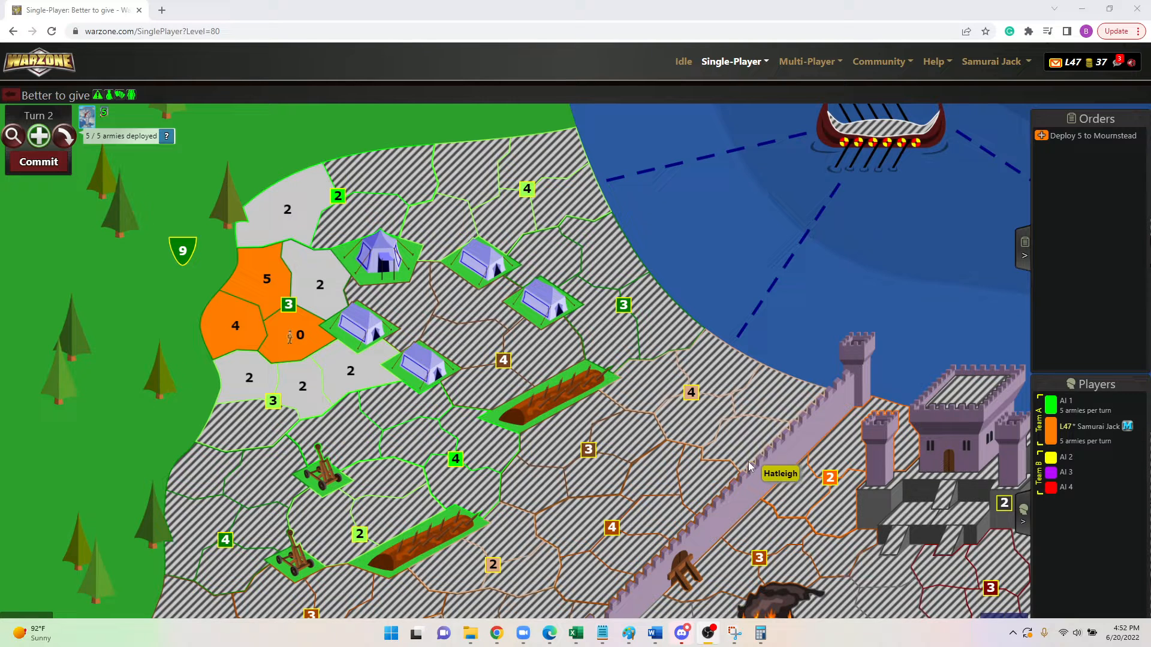
mouse_move(253, 346)
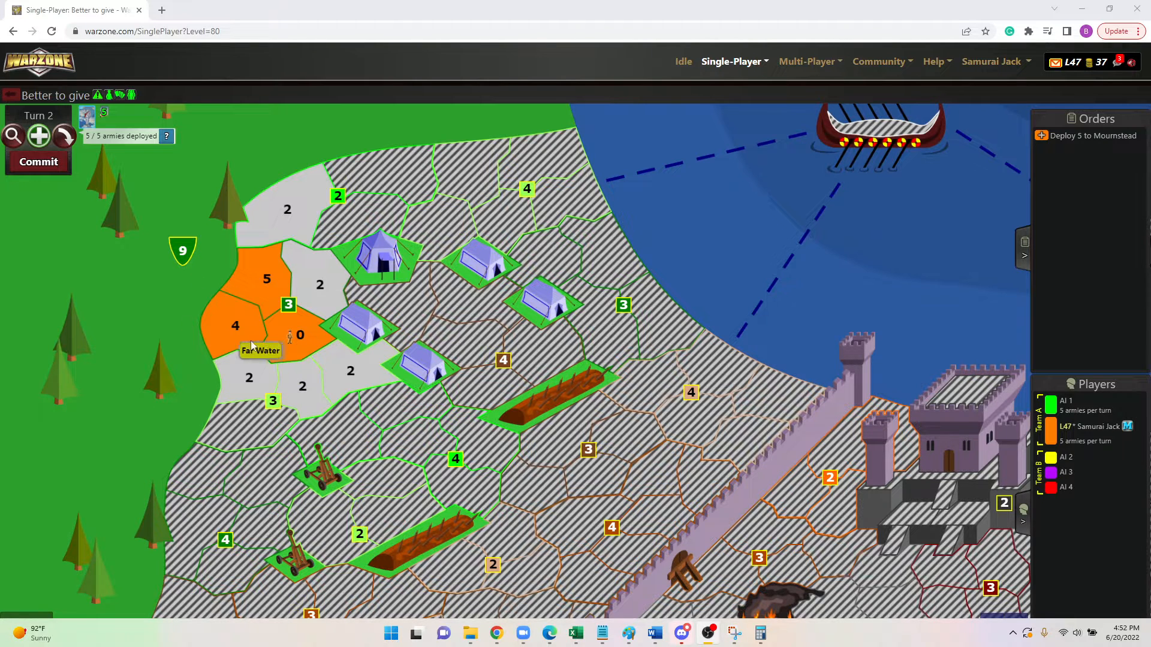
mouse_move(276, 280)
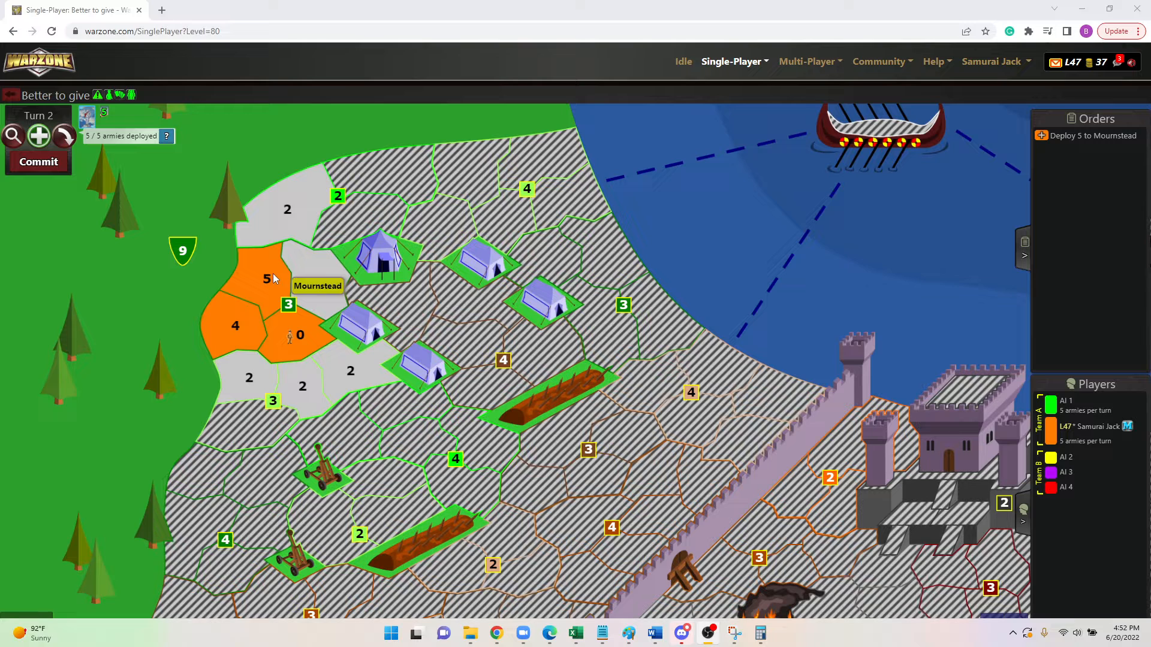
mouse_move(253, 289)
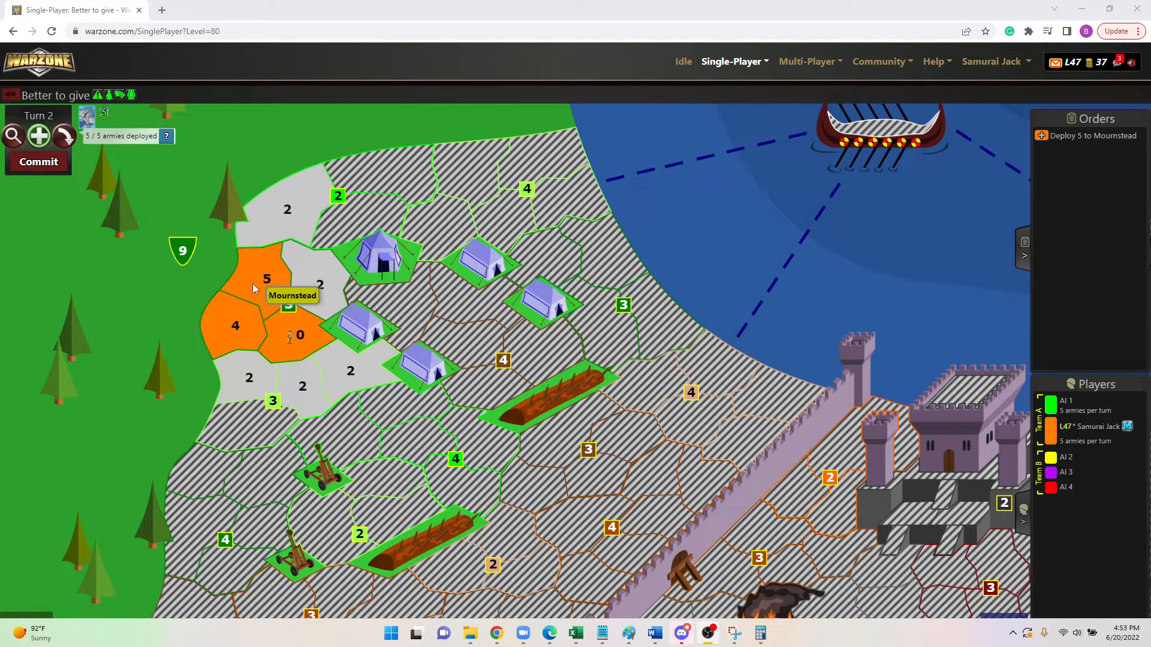
mouse_move(279, 310)
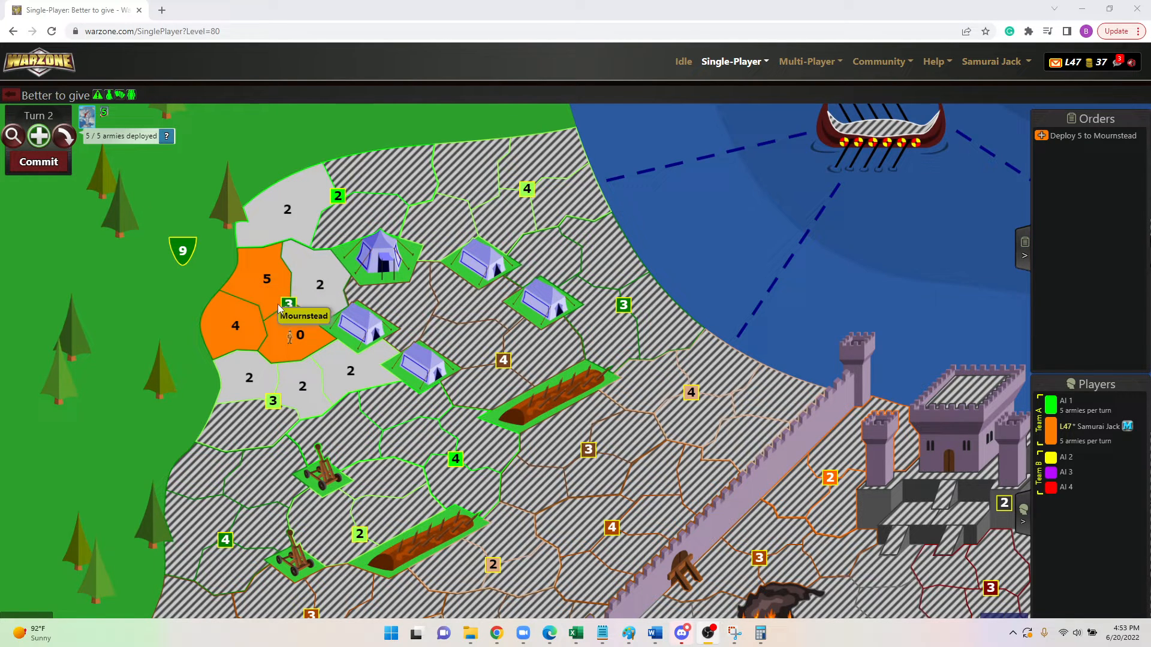
mouse_move(234, 326)
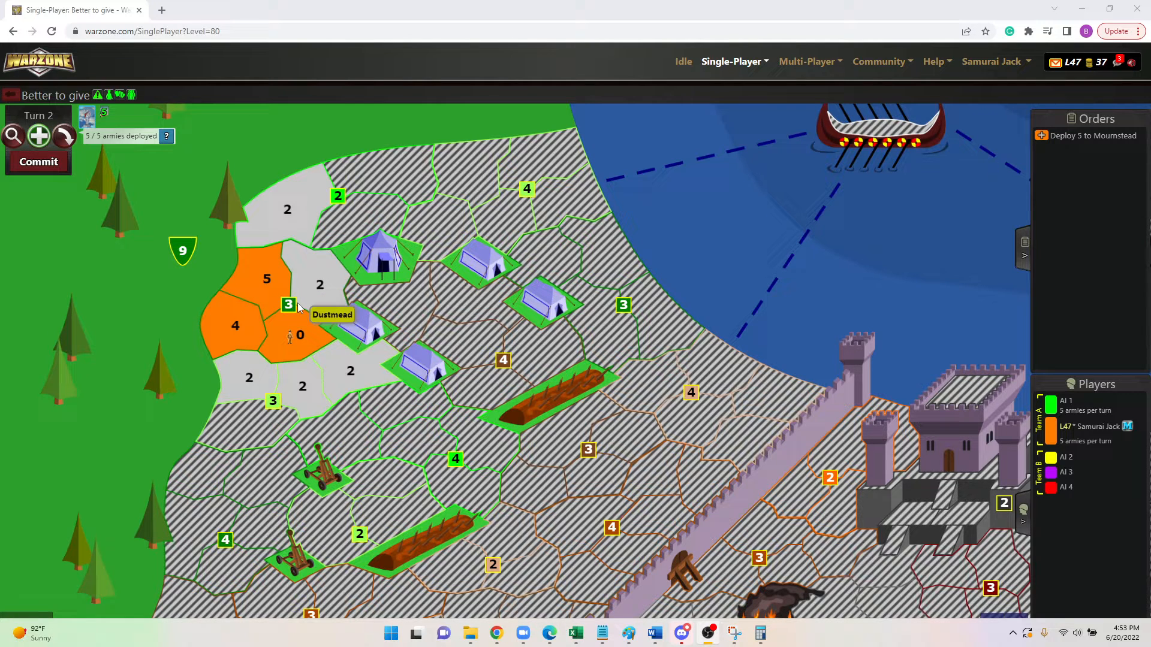
mouse_move(93, 122)
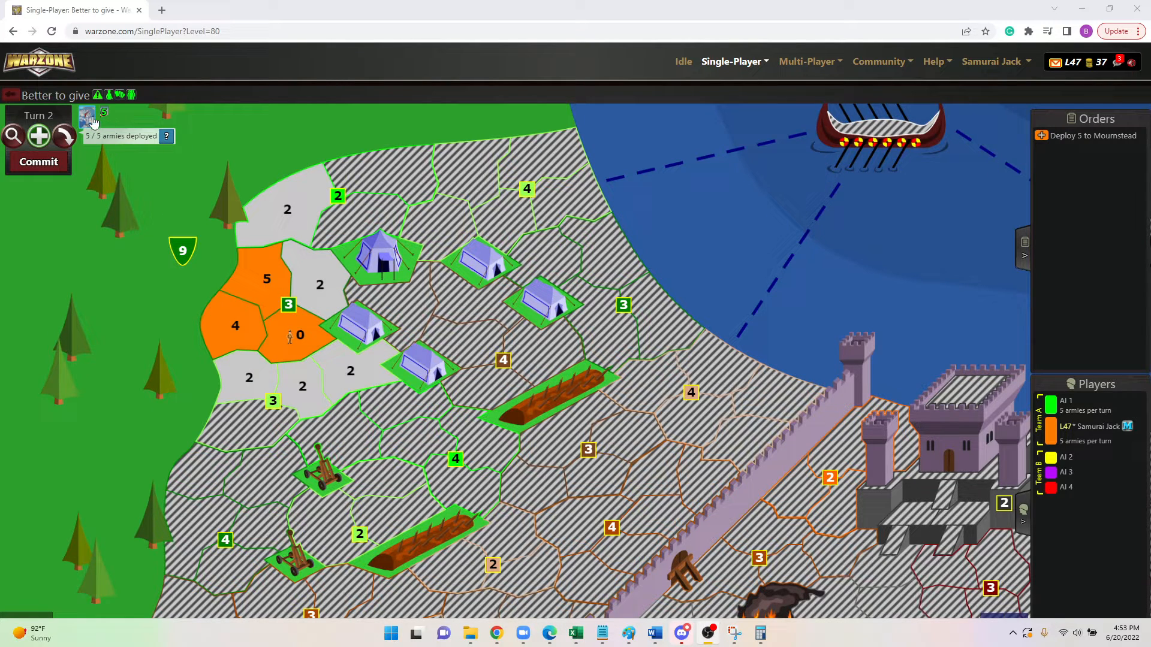
- Bring up the Gift Card from the hand so its play prompt appears
click(88, 116)
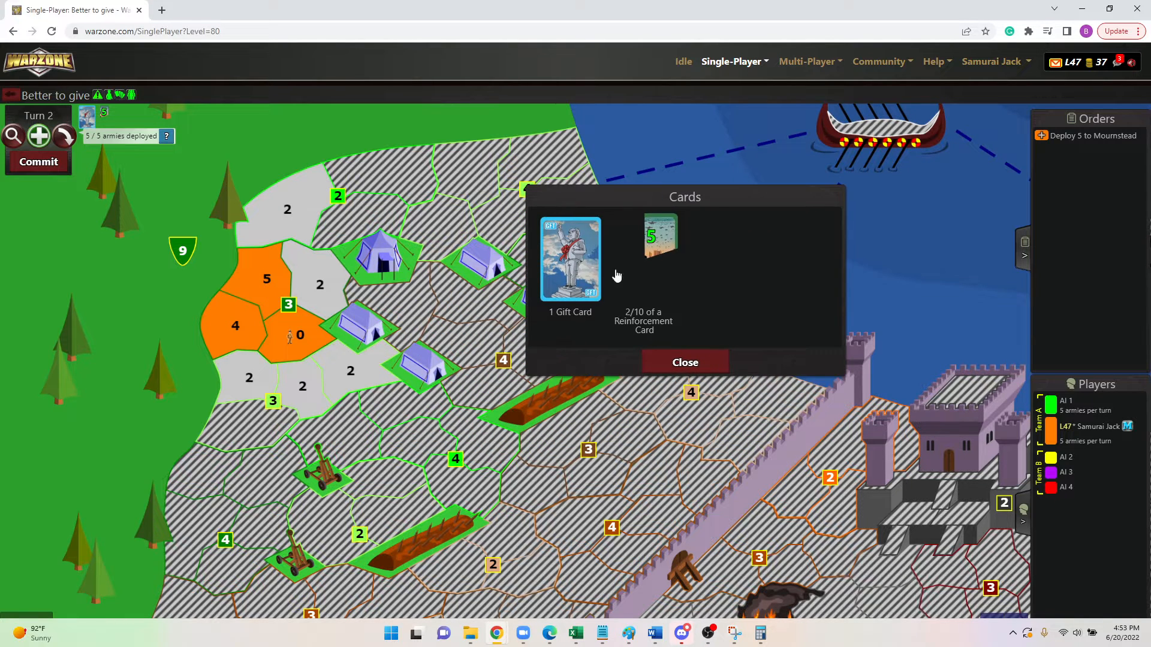
click(571, 259)
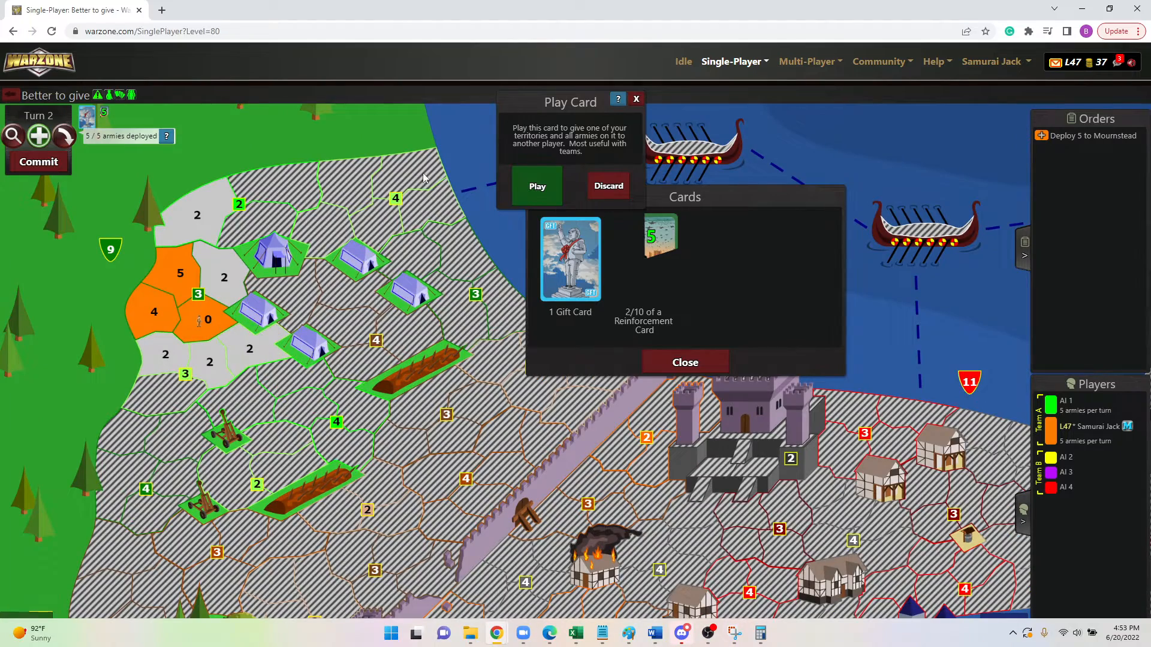
mouse_move(187, 285)
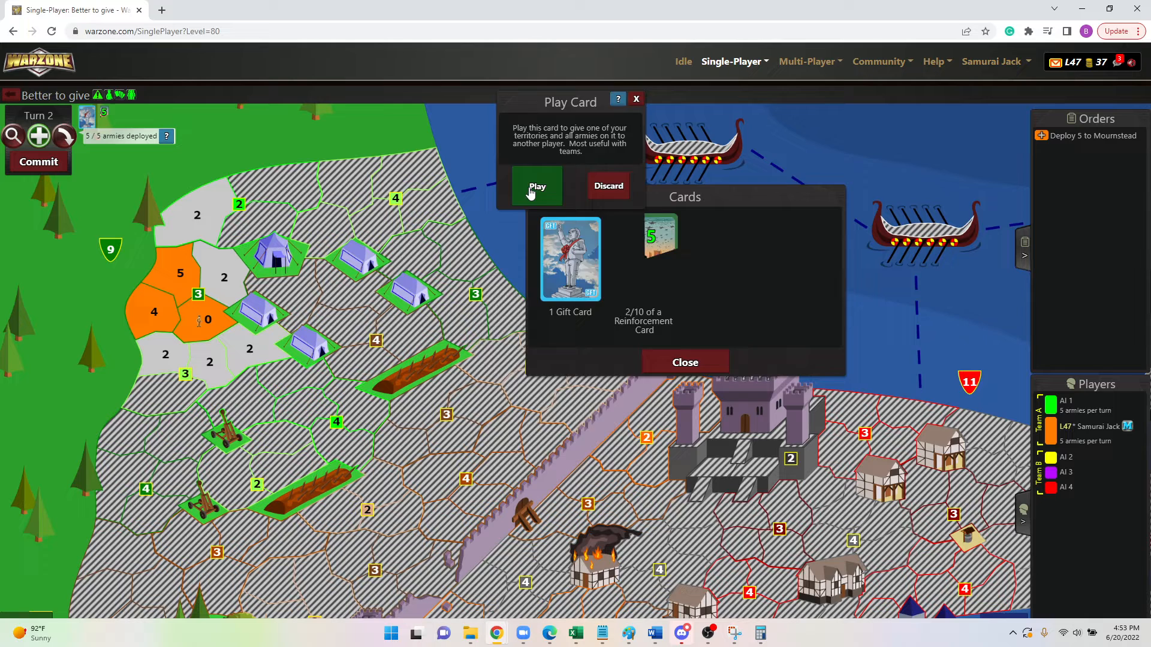
- Fill in the Gift Card with Mournstead as the territory and AI 1 as recipient
click(537, 186)
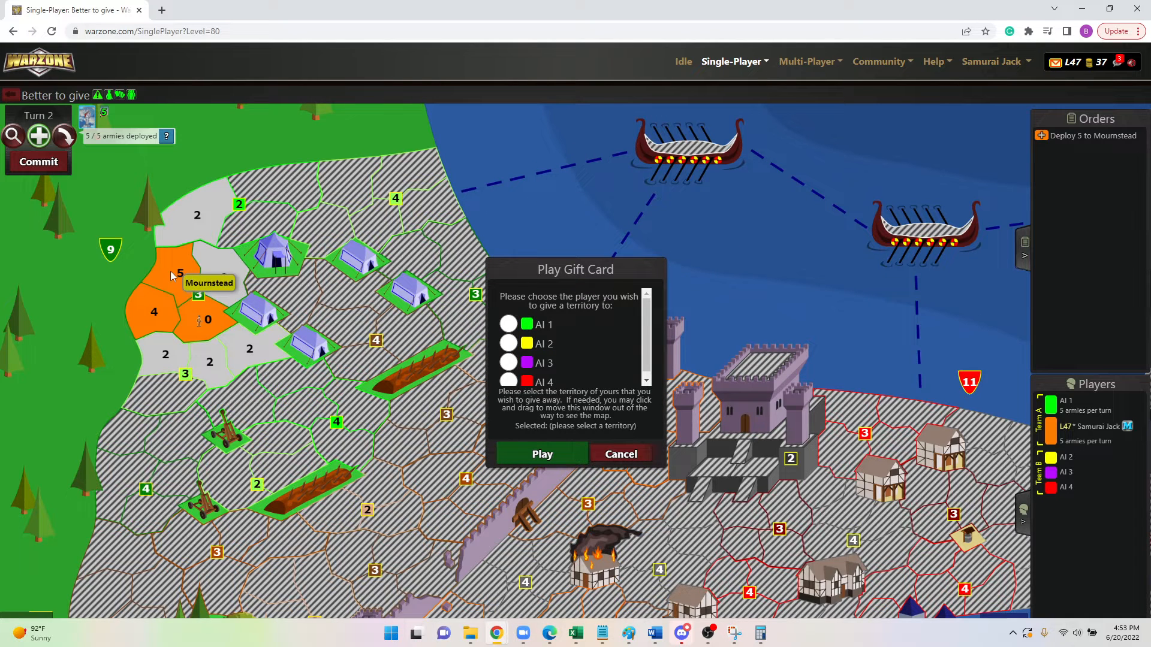
click(180, 273)
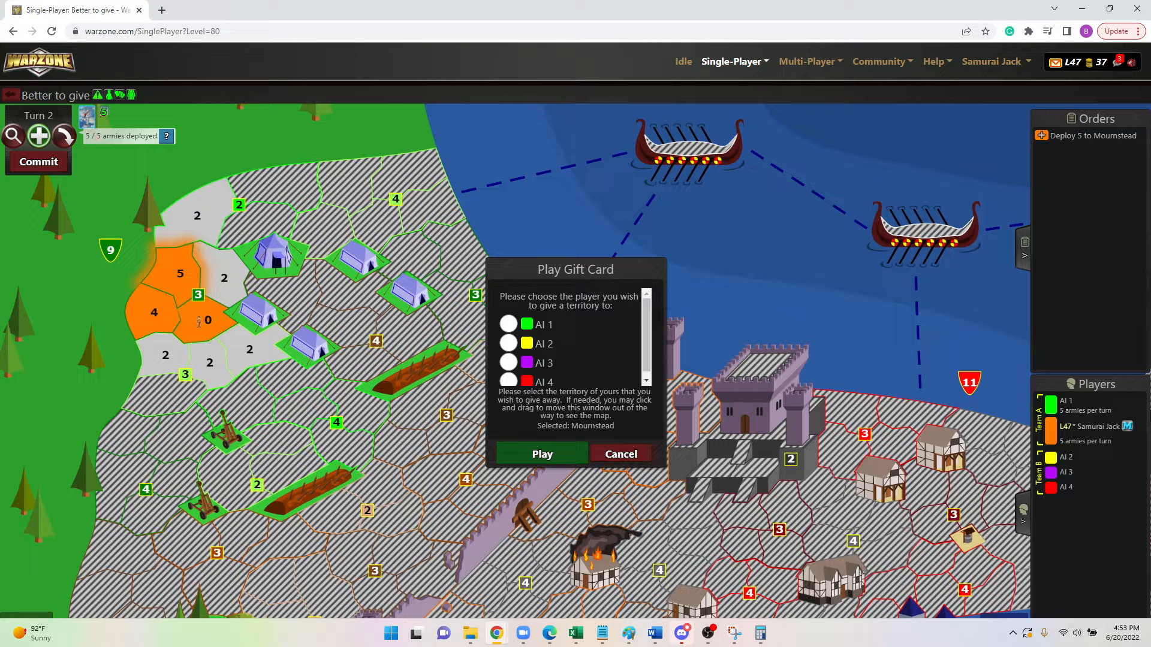
mouse_move(162, 280)
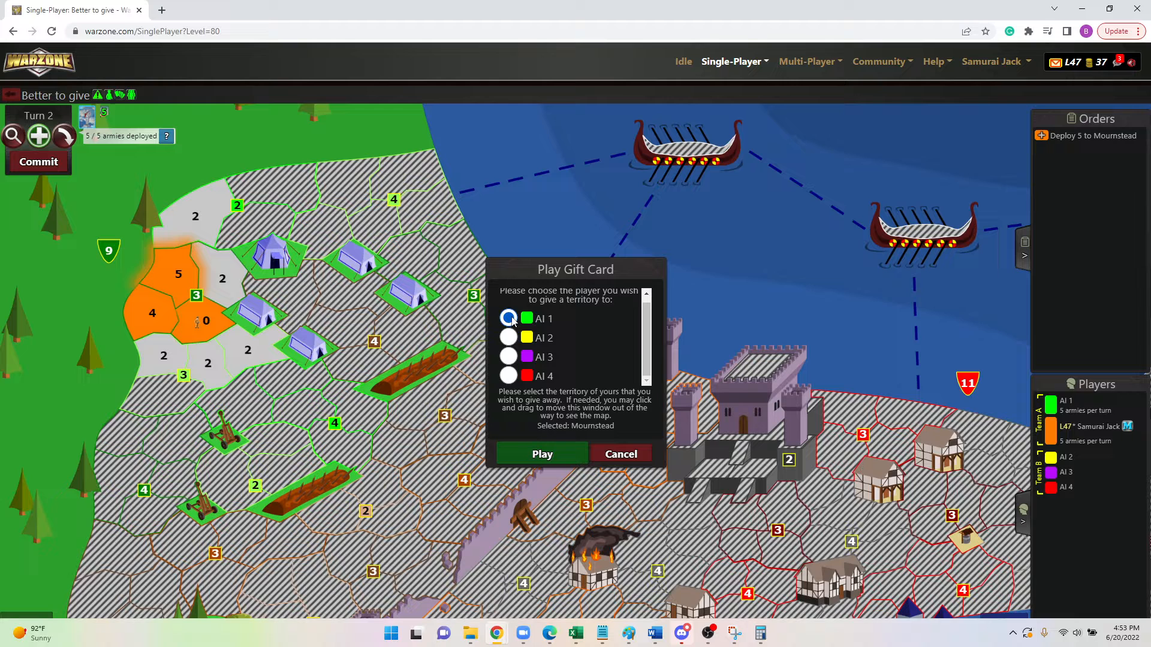
click(509, 318)
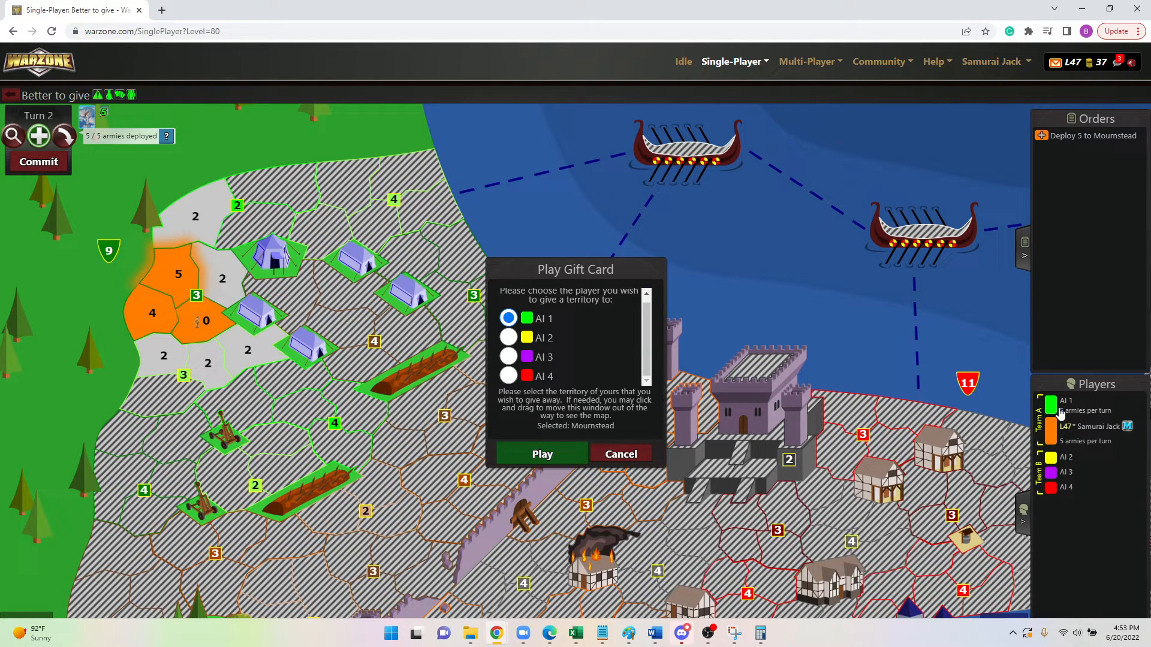
mouse_move(1085, 416)
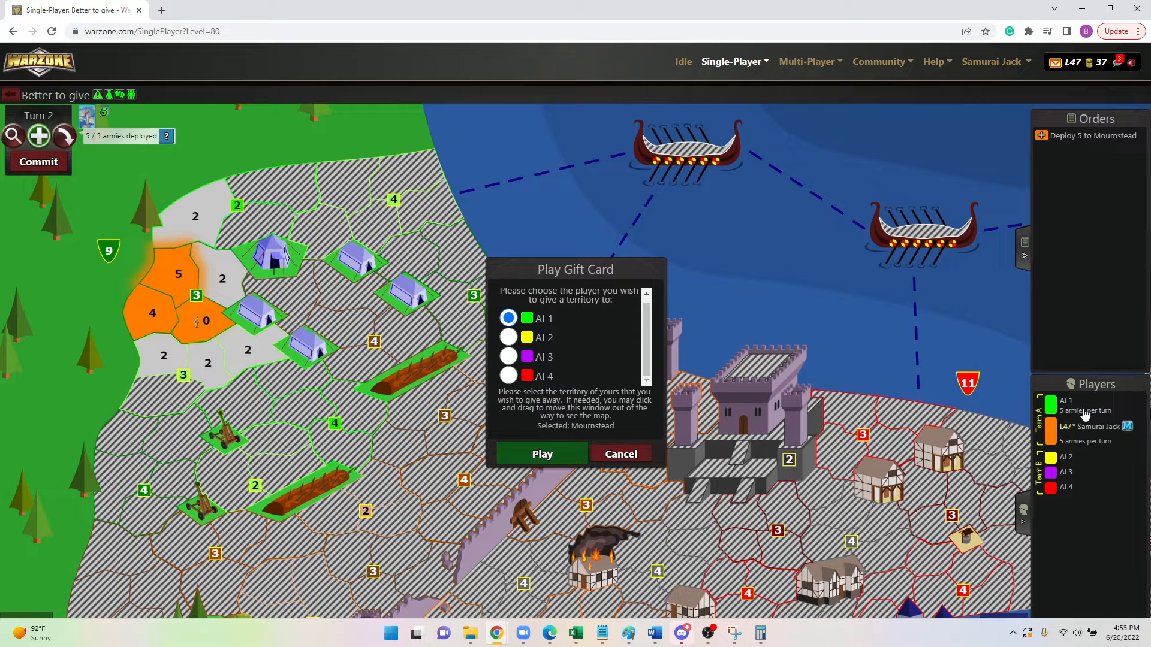
mouse_move(580, 353)
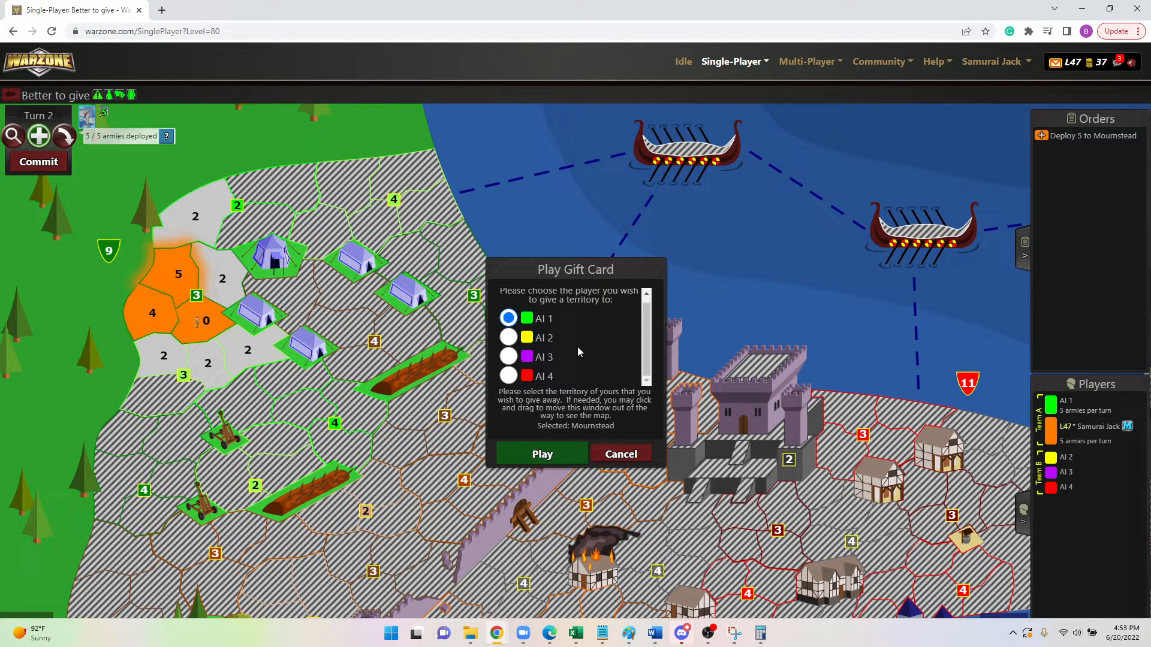
mouse_move(558, 463)
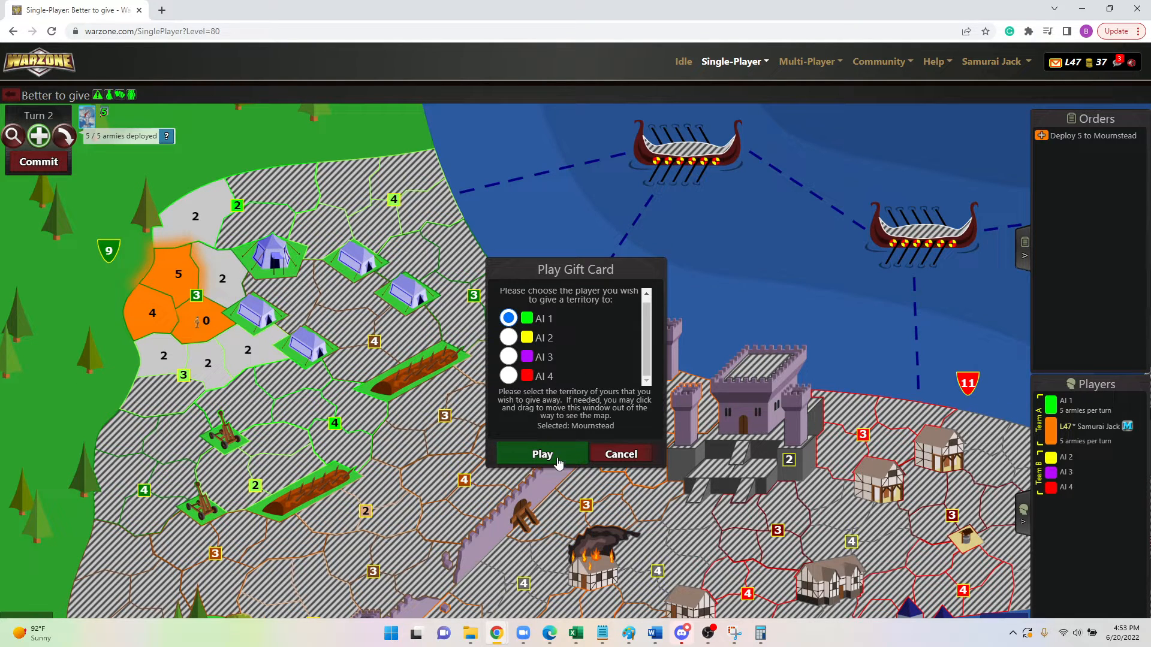
- Play the gift of Mournstead to AI 1 and review the new order in the list
click(542, 453)
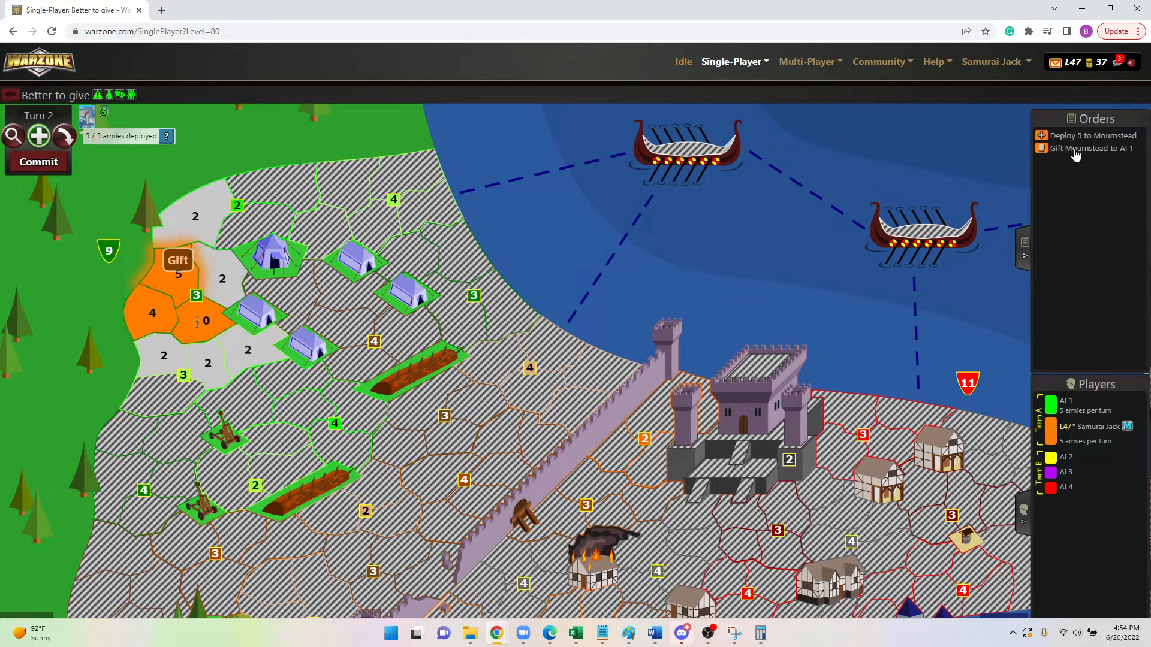
click(1084, 148)
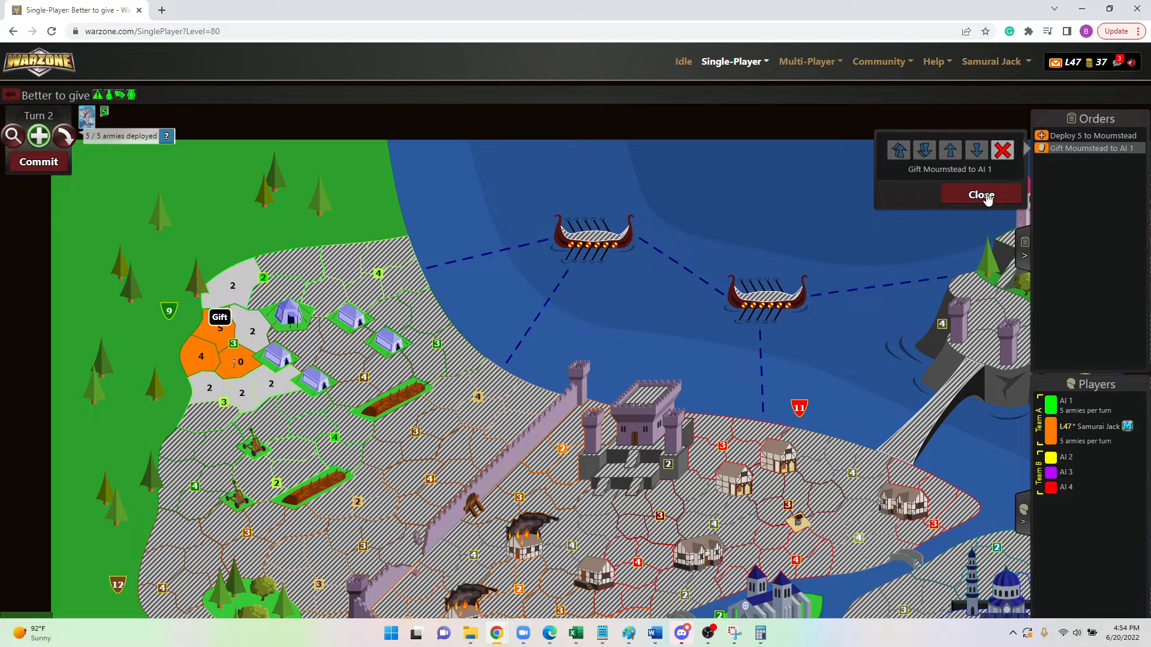
click(980, 194)
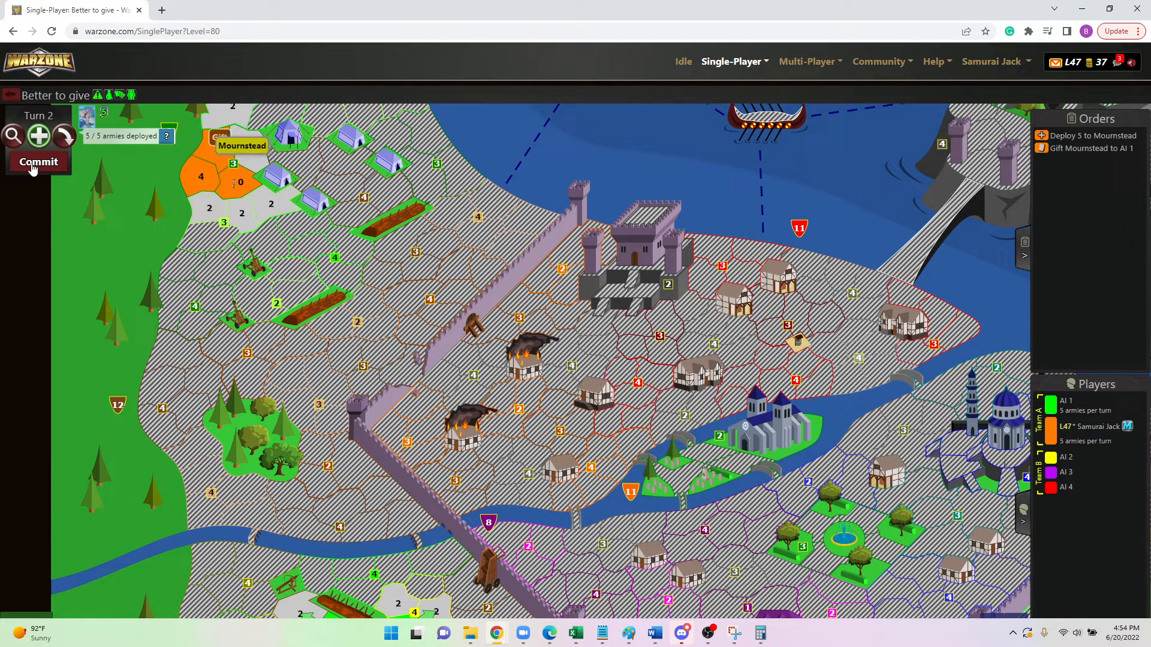
- Commit turn 2 without attacking, advancing the game to turn 3
click(38, 161)
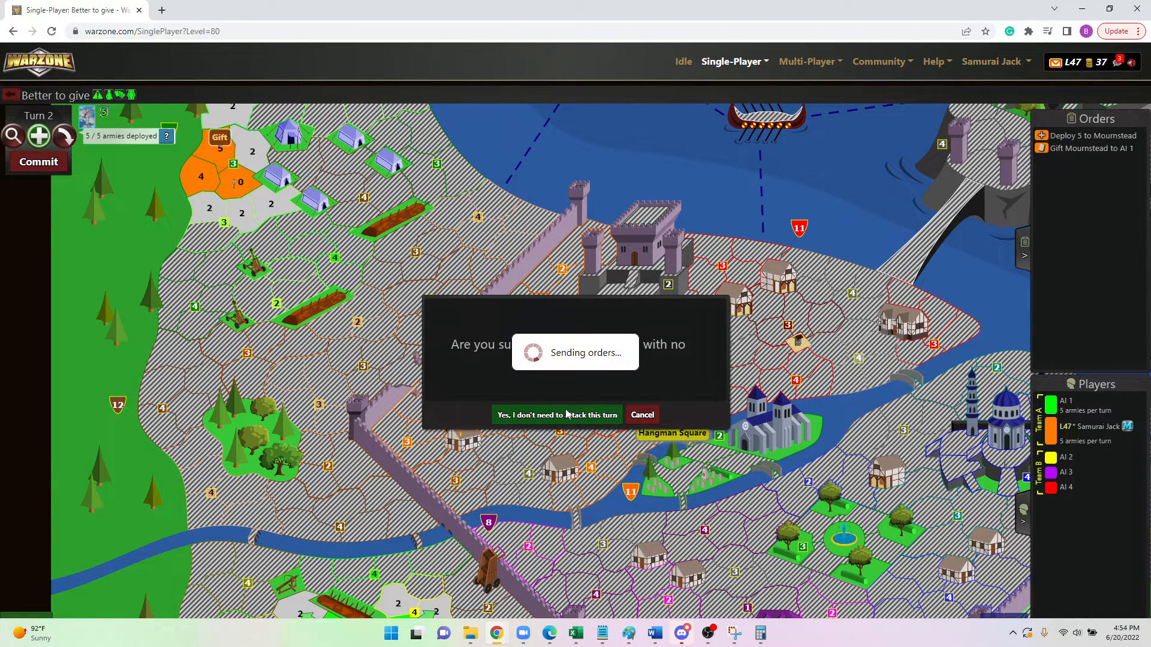
click(555, 414)
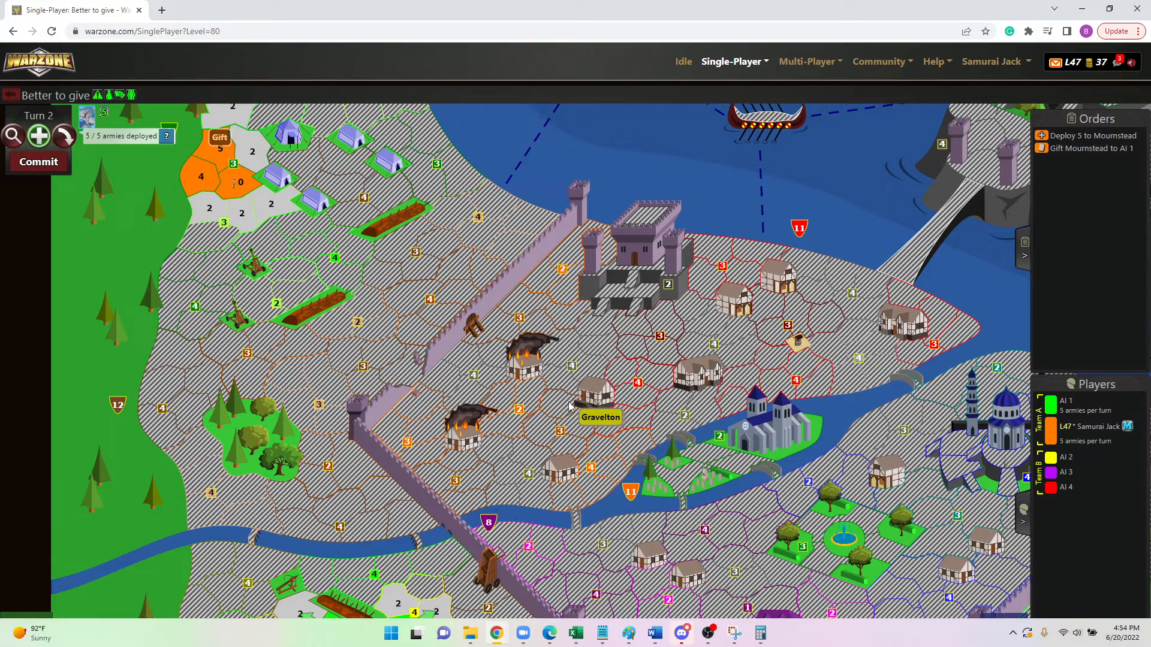
click(39, 162)
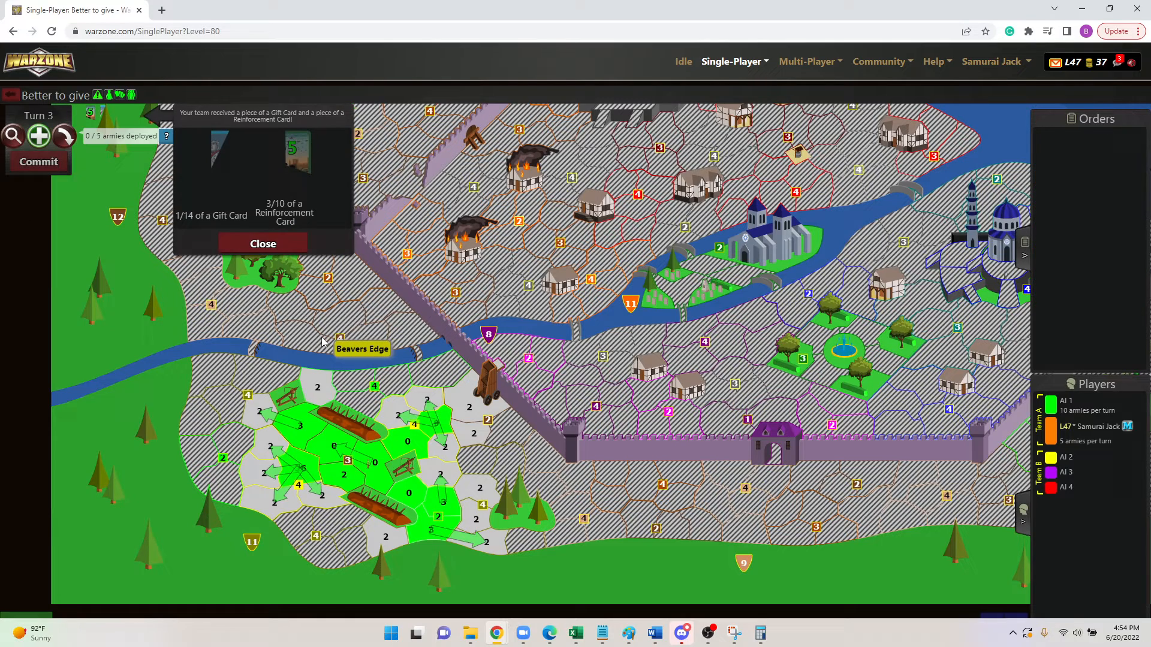
- Dismiss the card-pieces notice to see Mournstead in AI 1's green
click(263, 243)
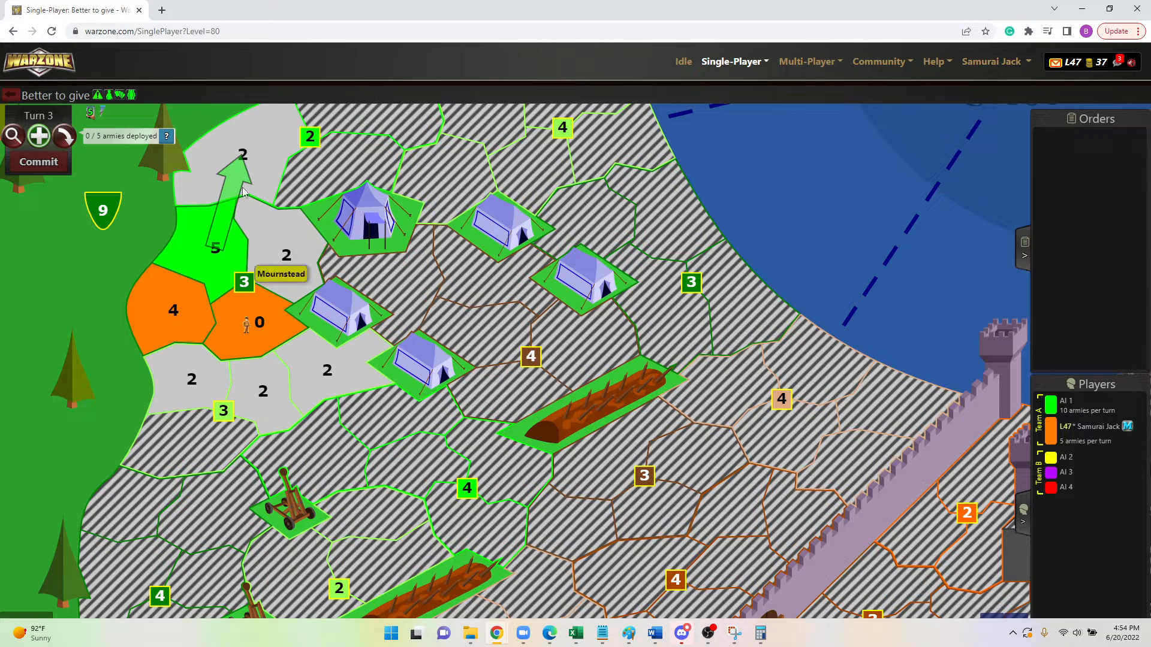
mouse_move(224, 275)
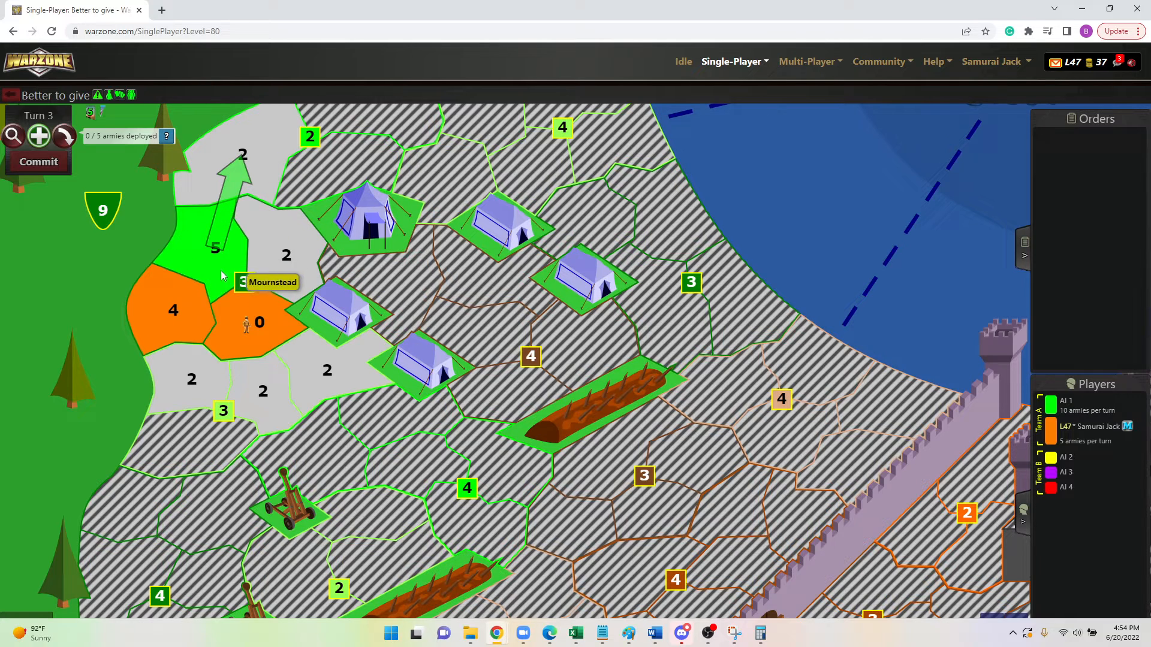
mouse_move(574, 359)
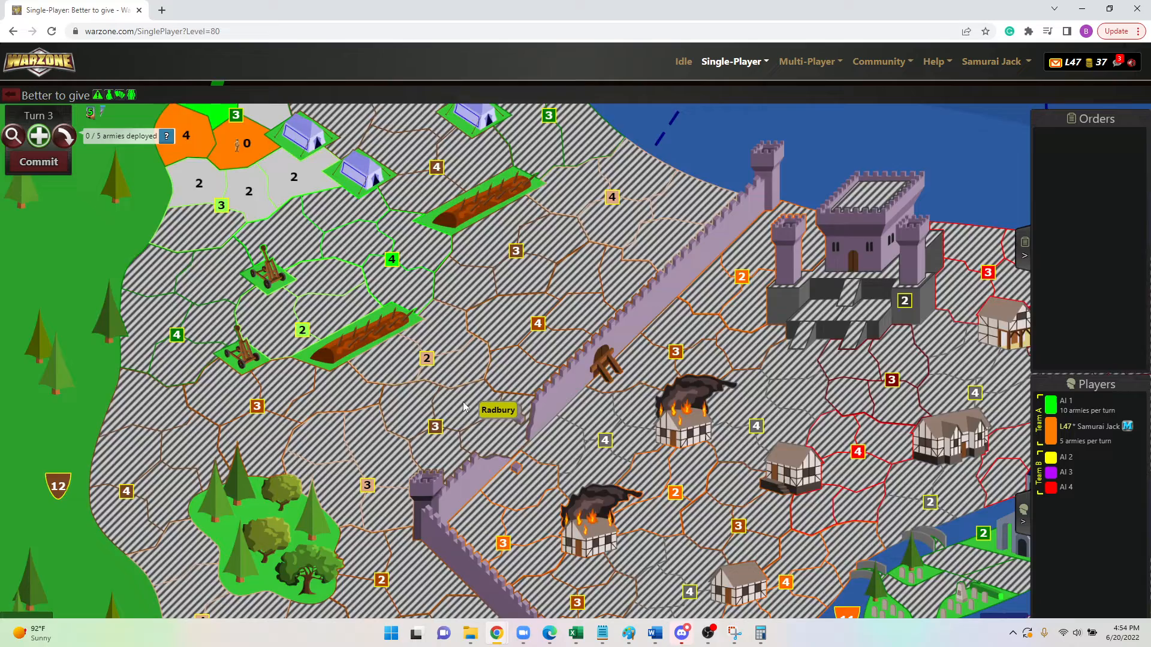
scroll(down, 3)
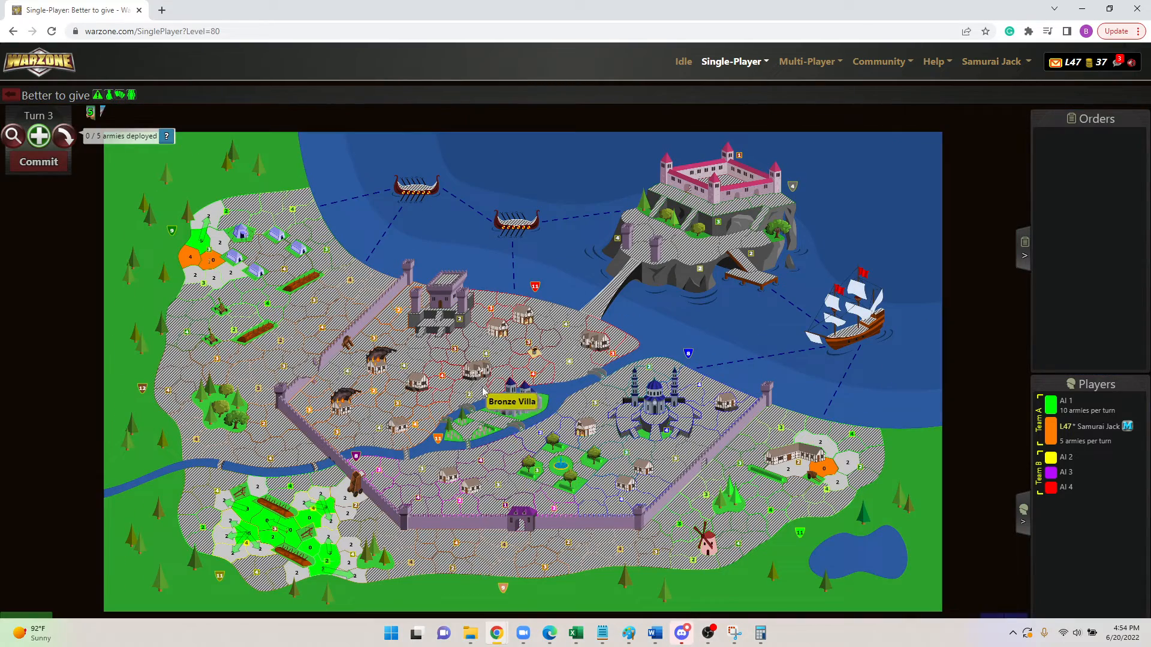
mouse_move(220, 203)
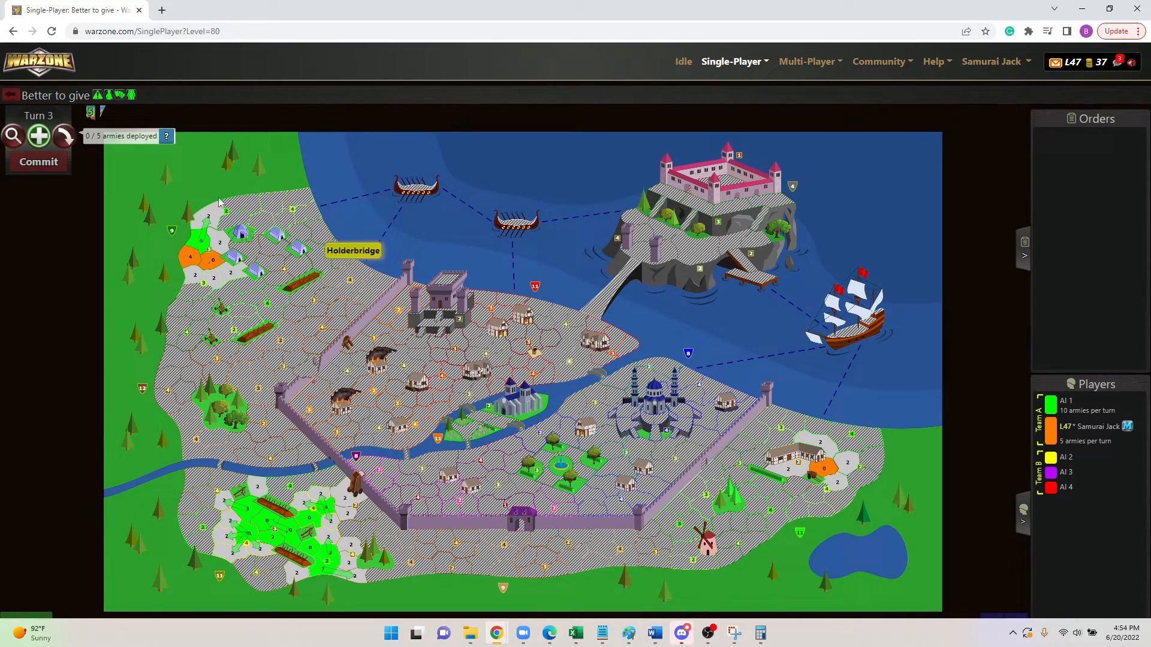
mouse_move(539, 485)
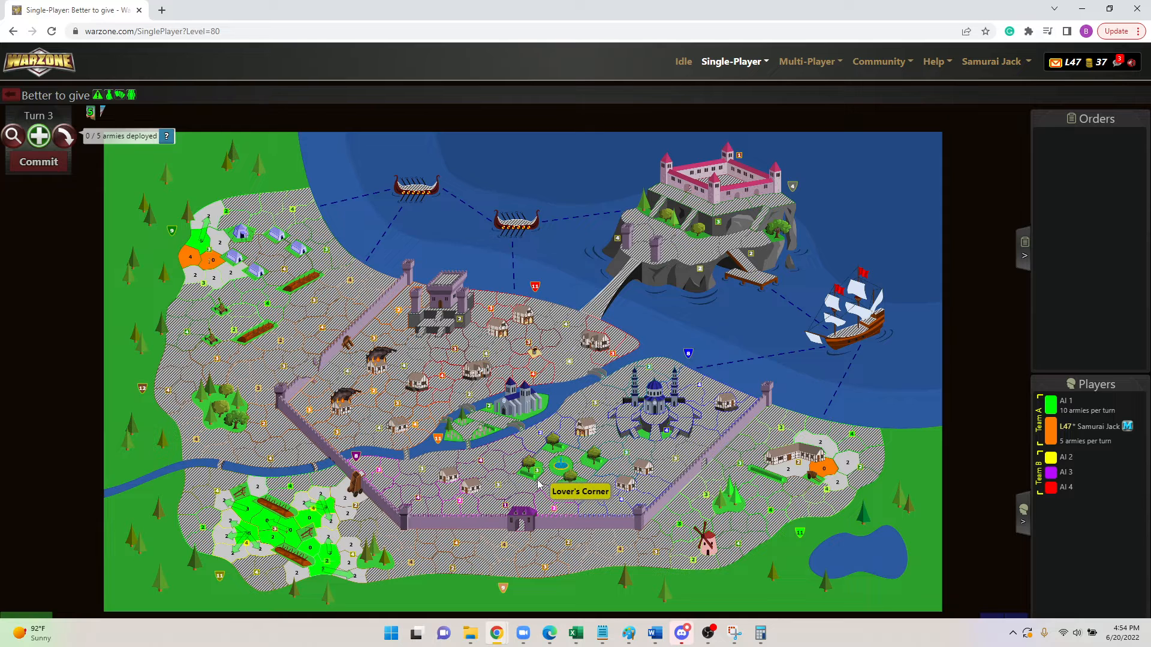
mouse_move(702, 491)
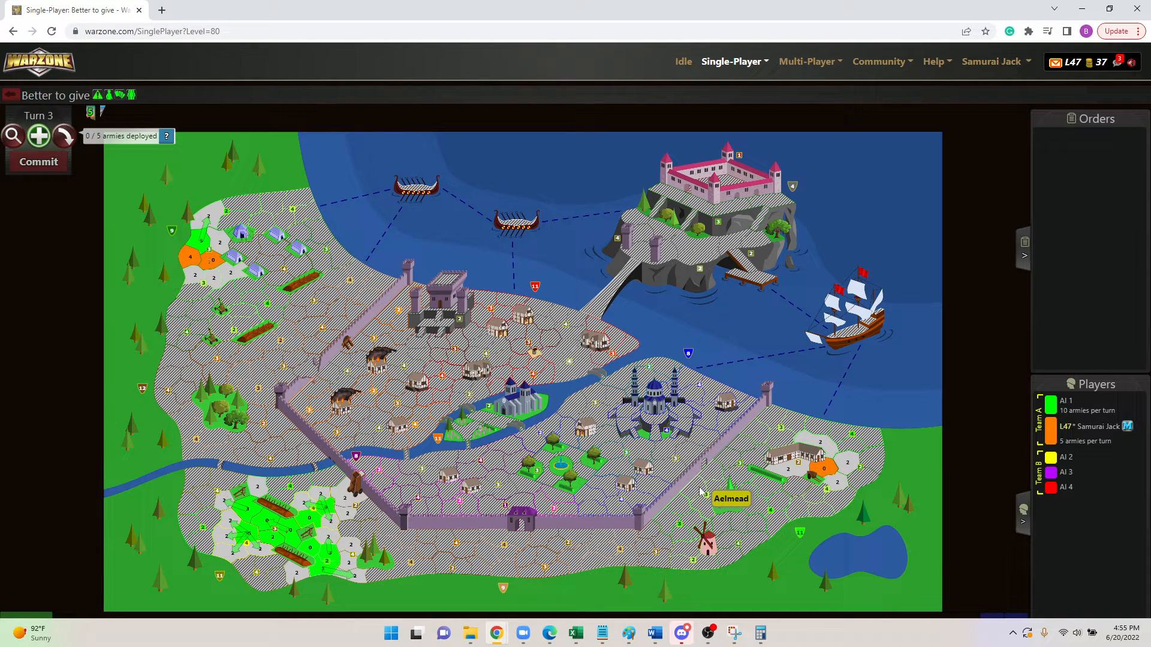
mouse_move(709, 488)
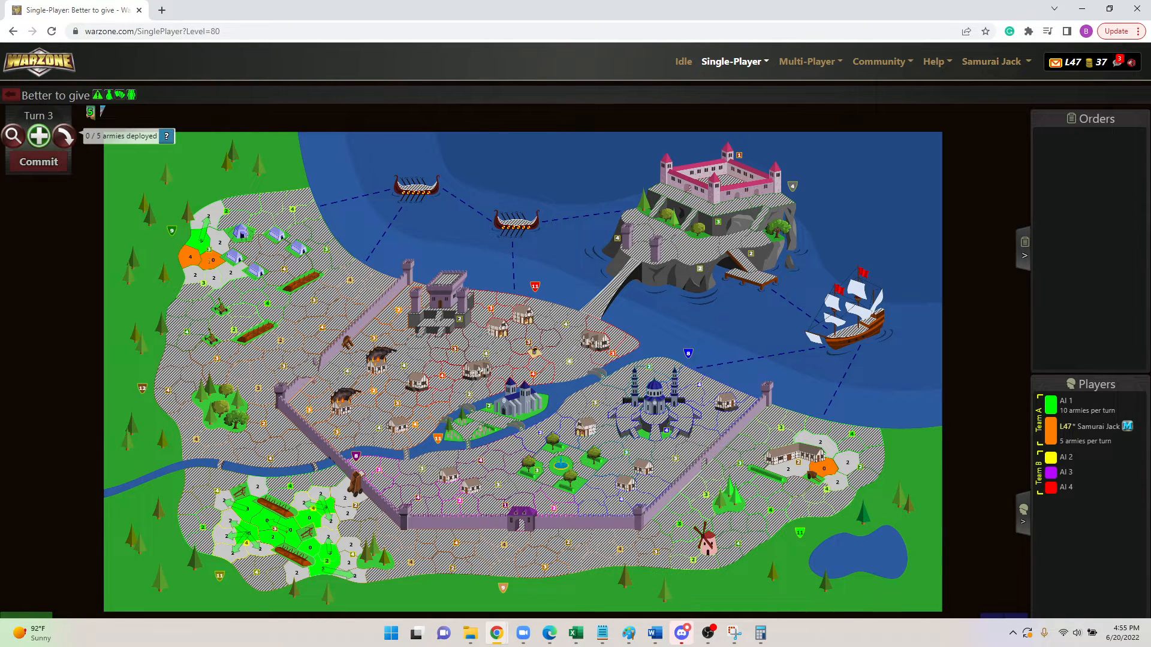